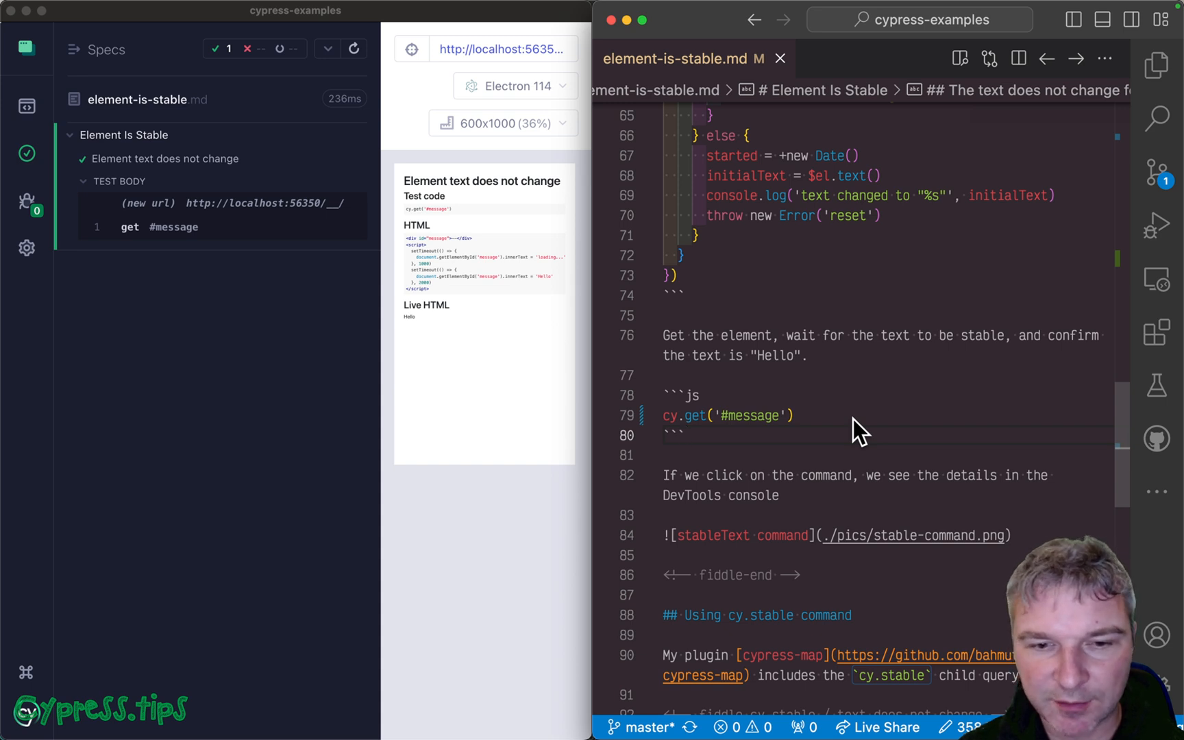
mouse_move(818, 446)
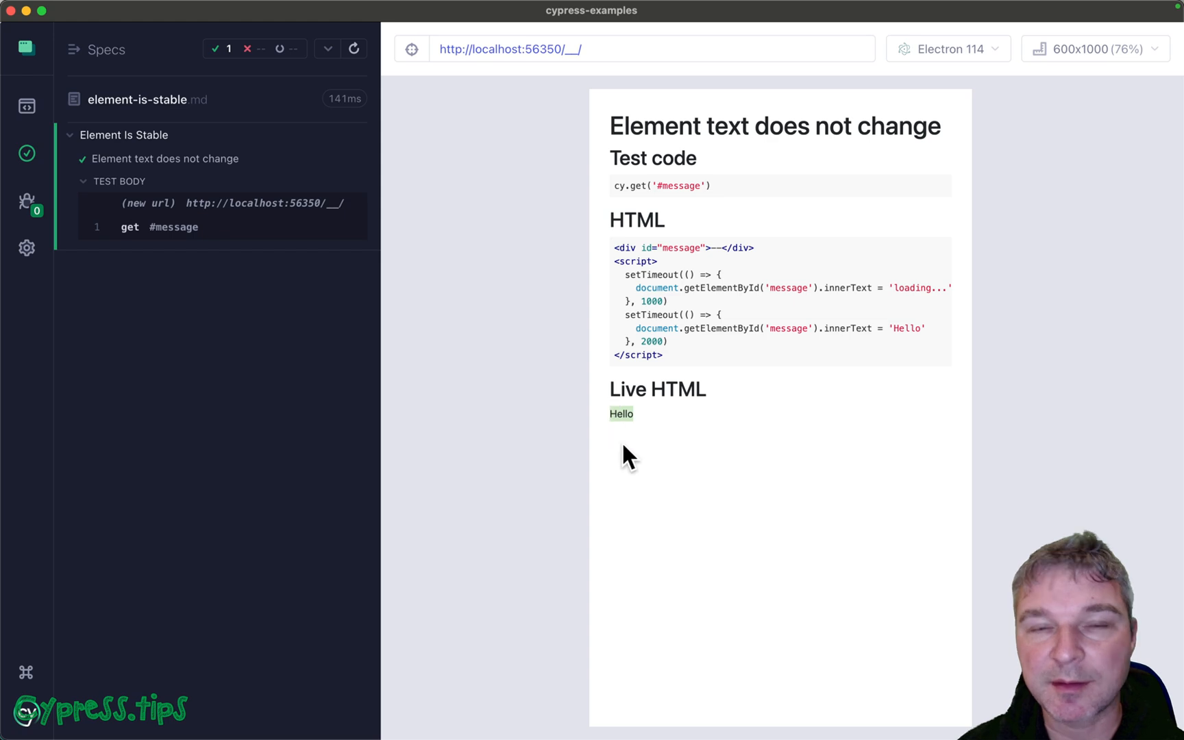
mouse_move(630, 460)
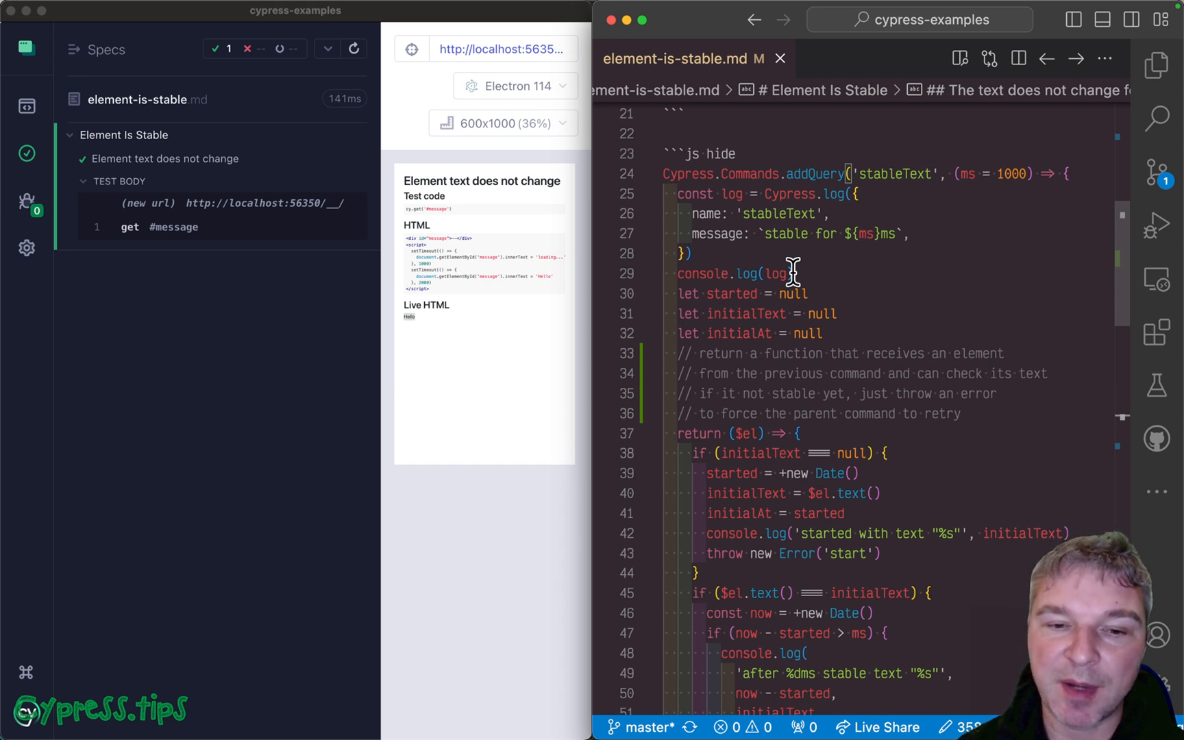
- Scroll to the Cypress.Commands.addQuery('stableText') block and select its return ($el) line
scroll("down", 3)
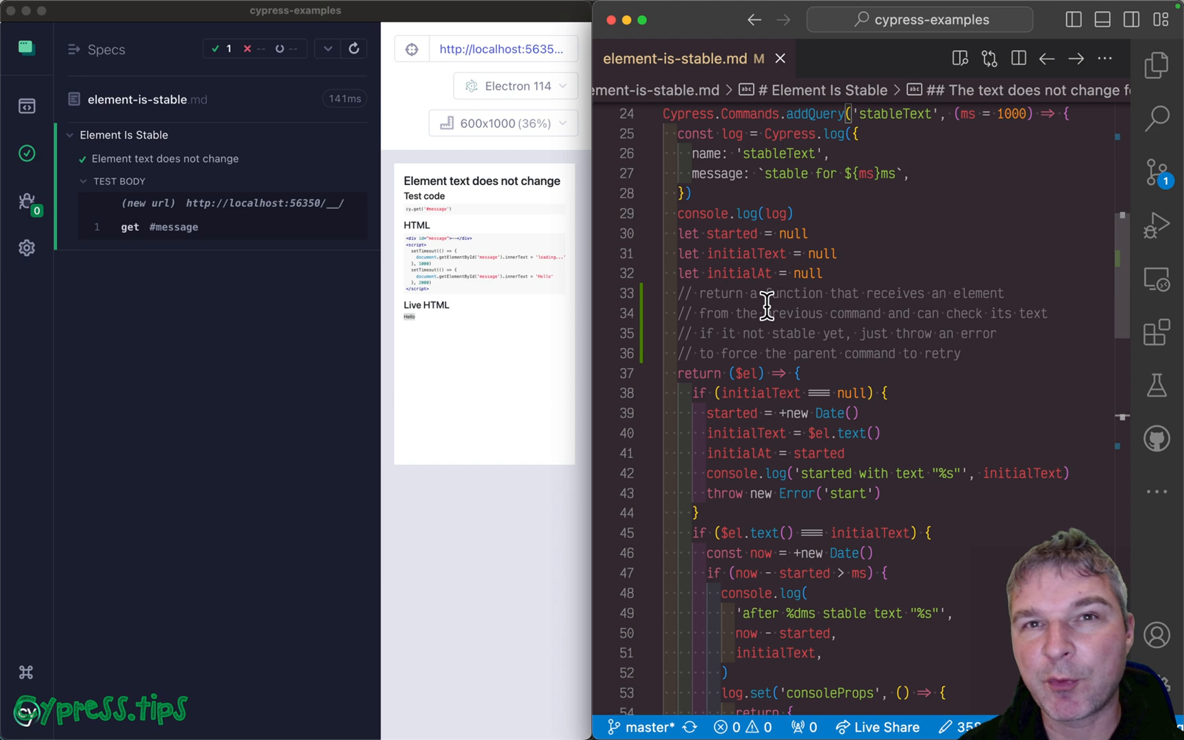
mouse_move(883, 155)
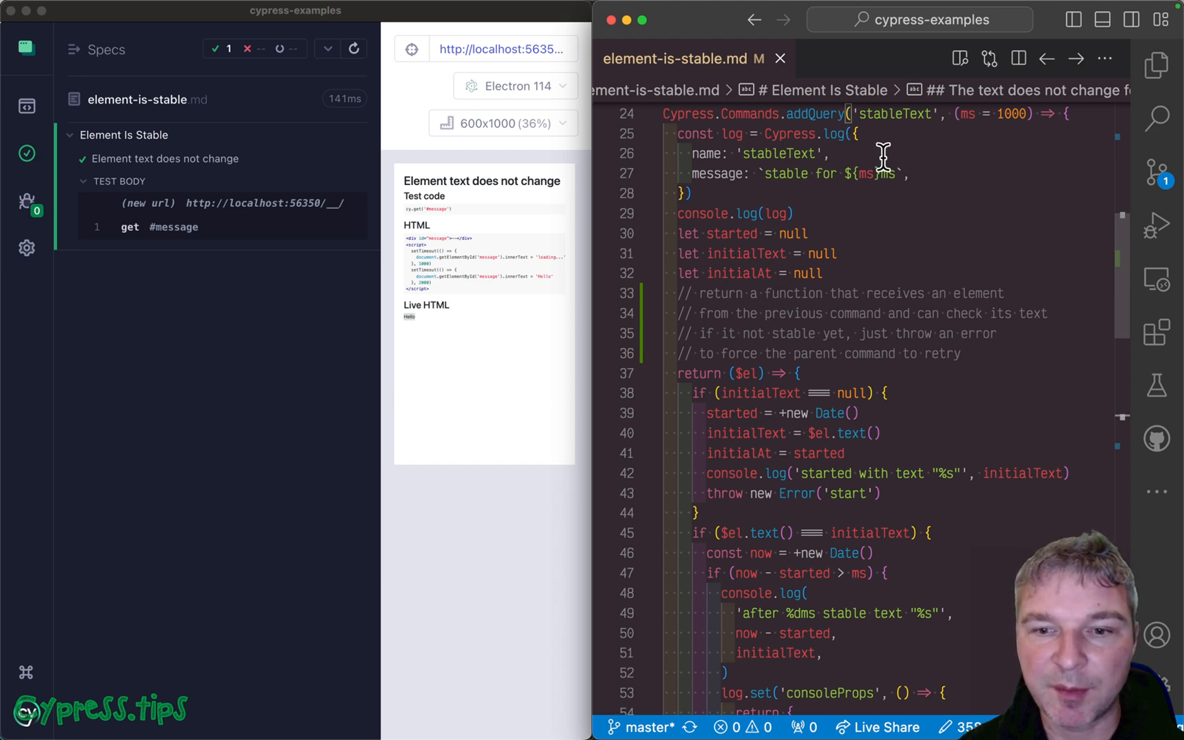
left_click_drag(853, 114, 974, 113)
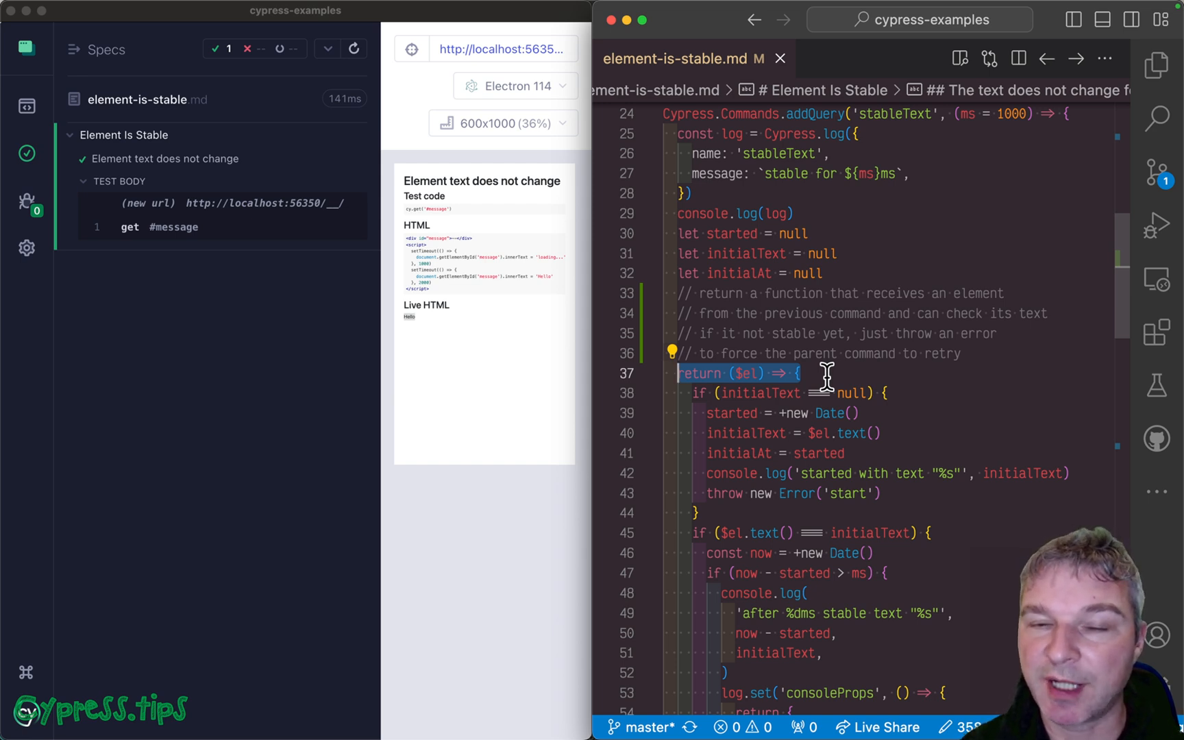
scroll("down", 3)
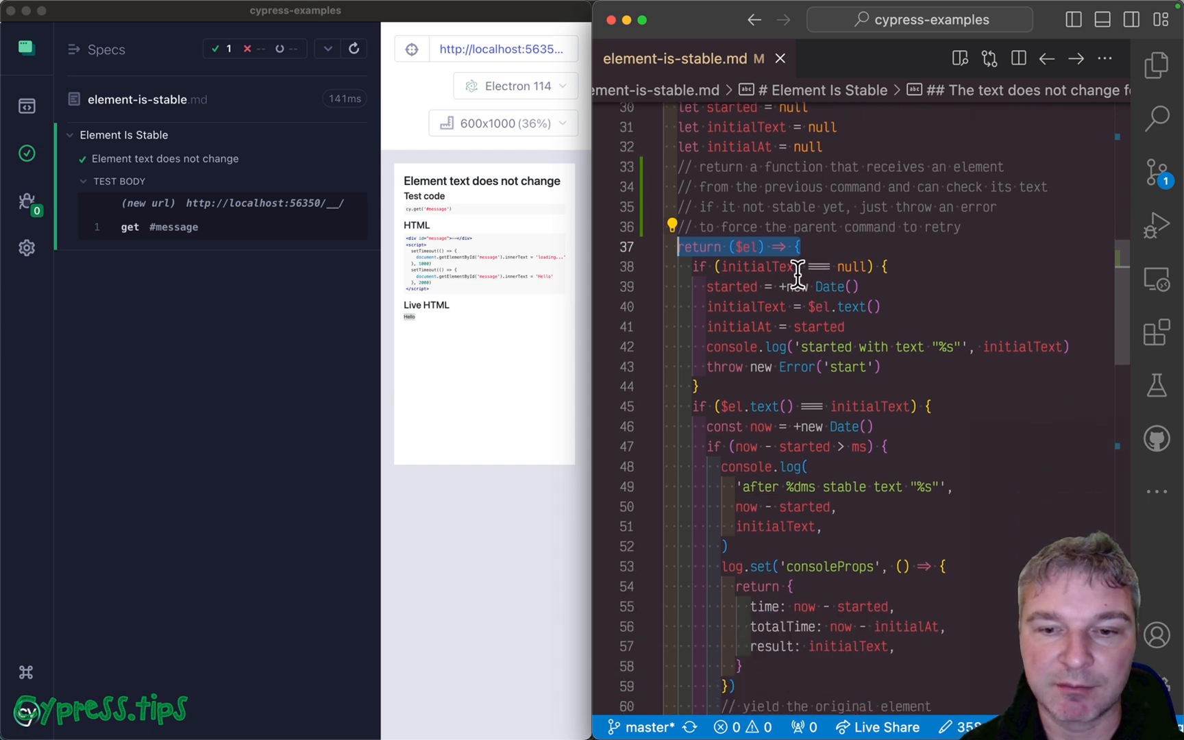
double_click(755, 266)
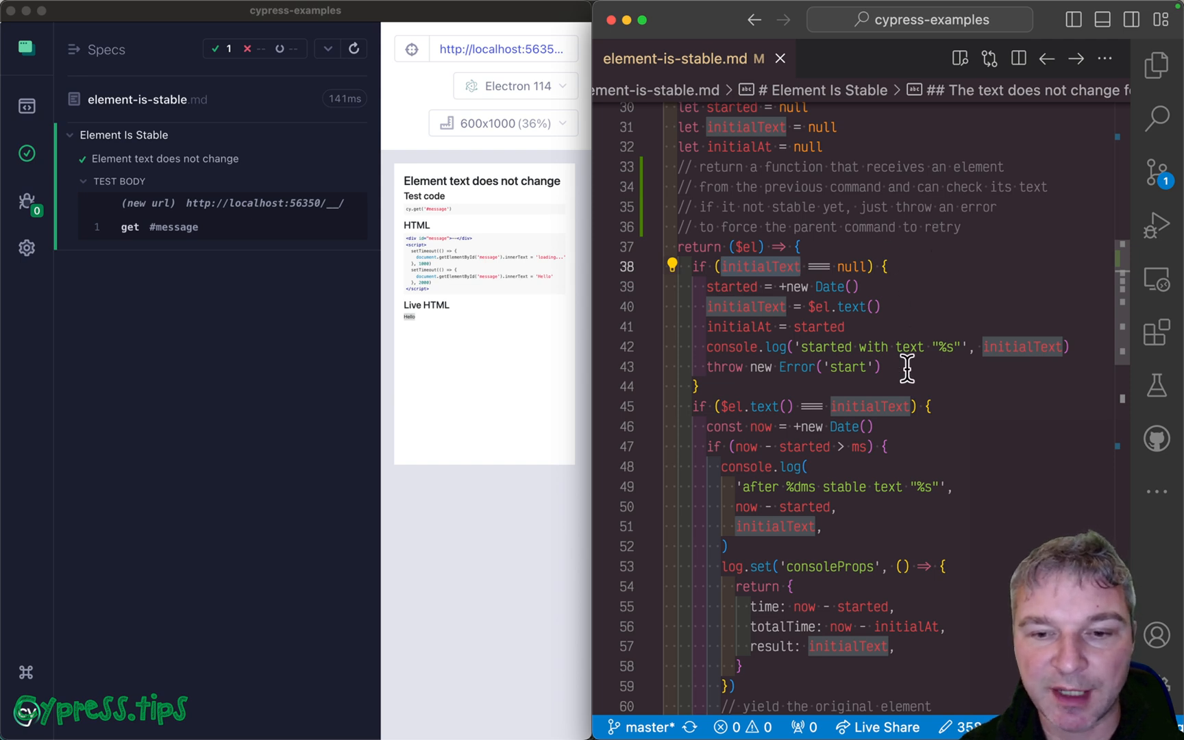
left_click(738, 326)
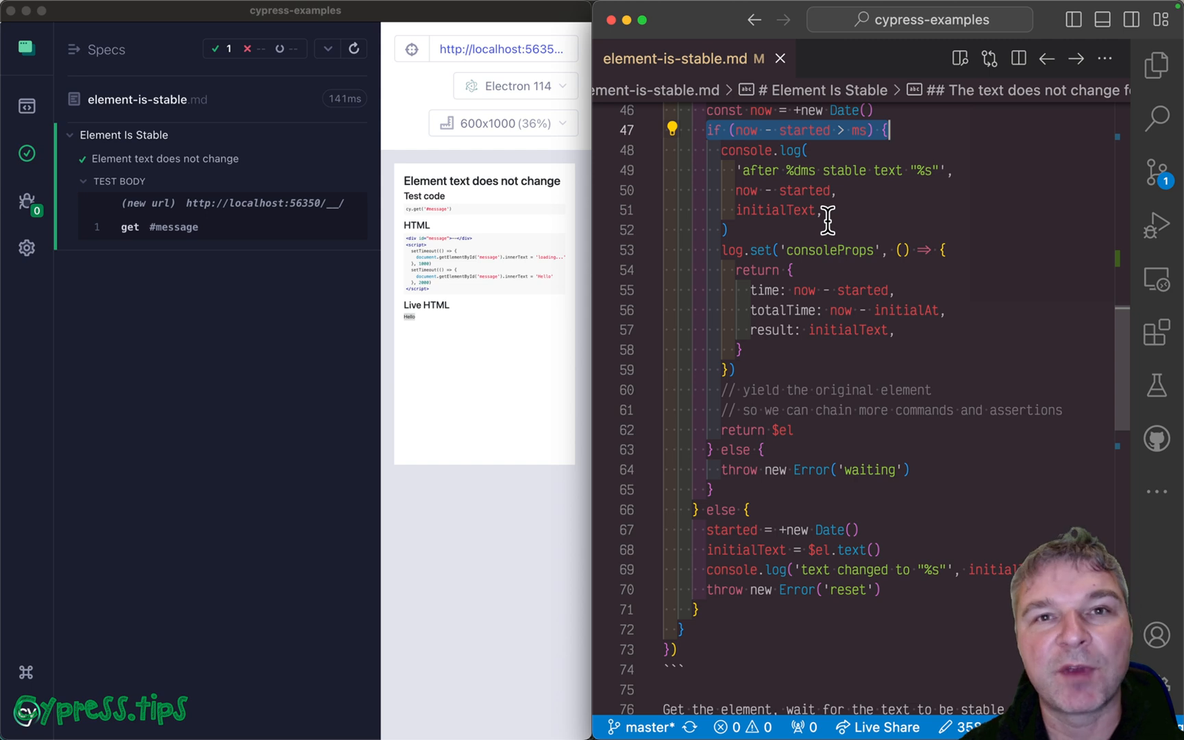
scroll("down", 3)
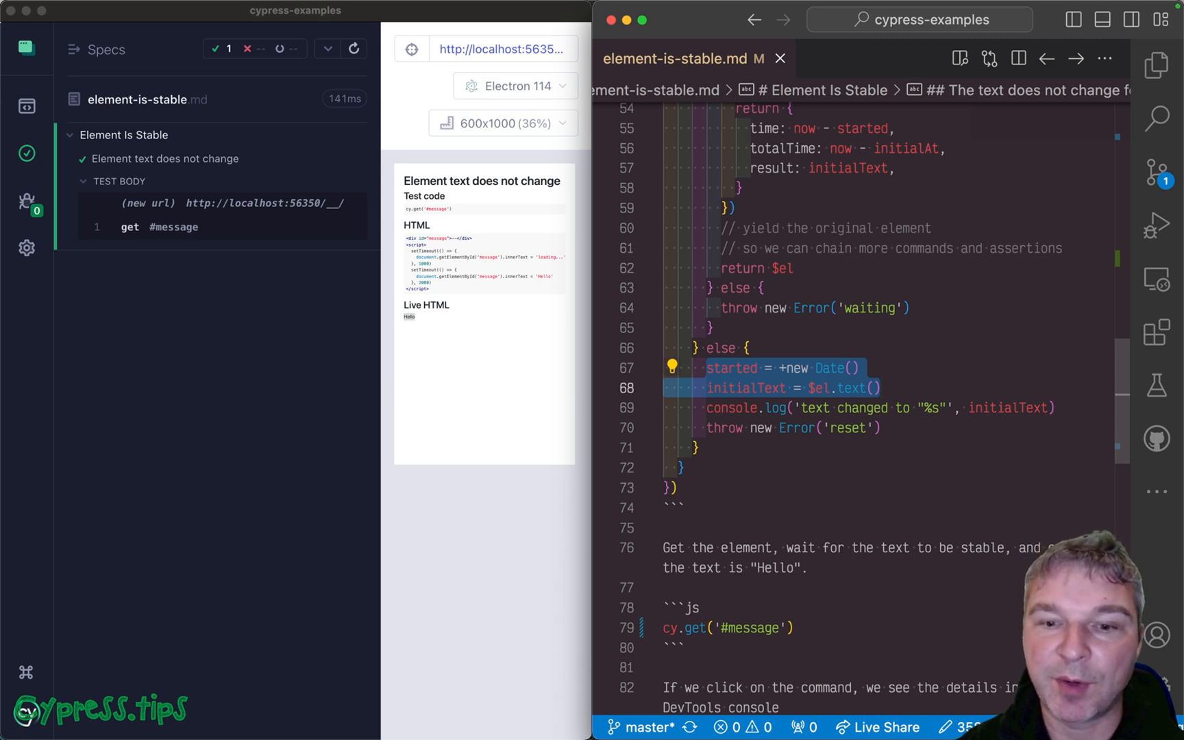
scroll("down", 3)
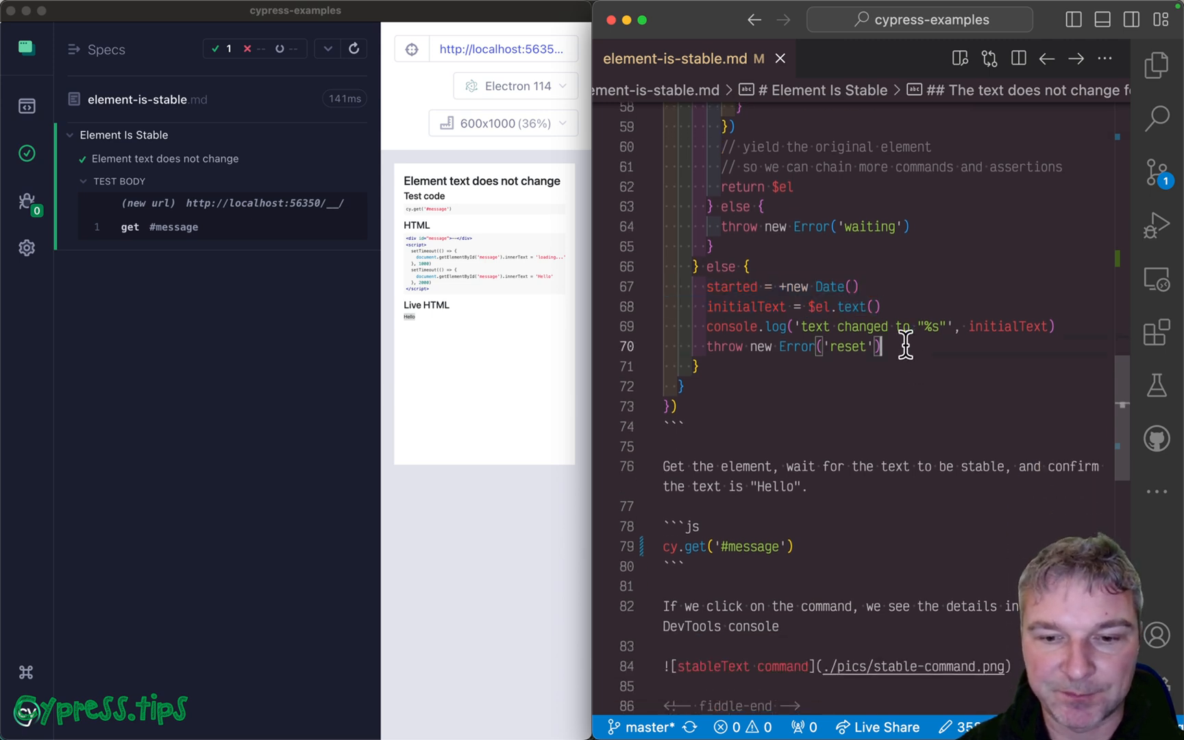
scroll("down", 3)
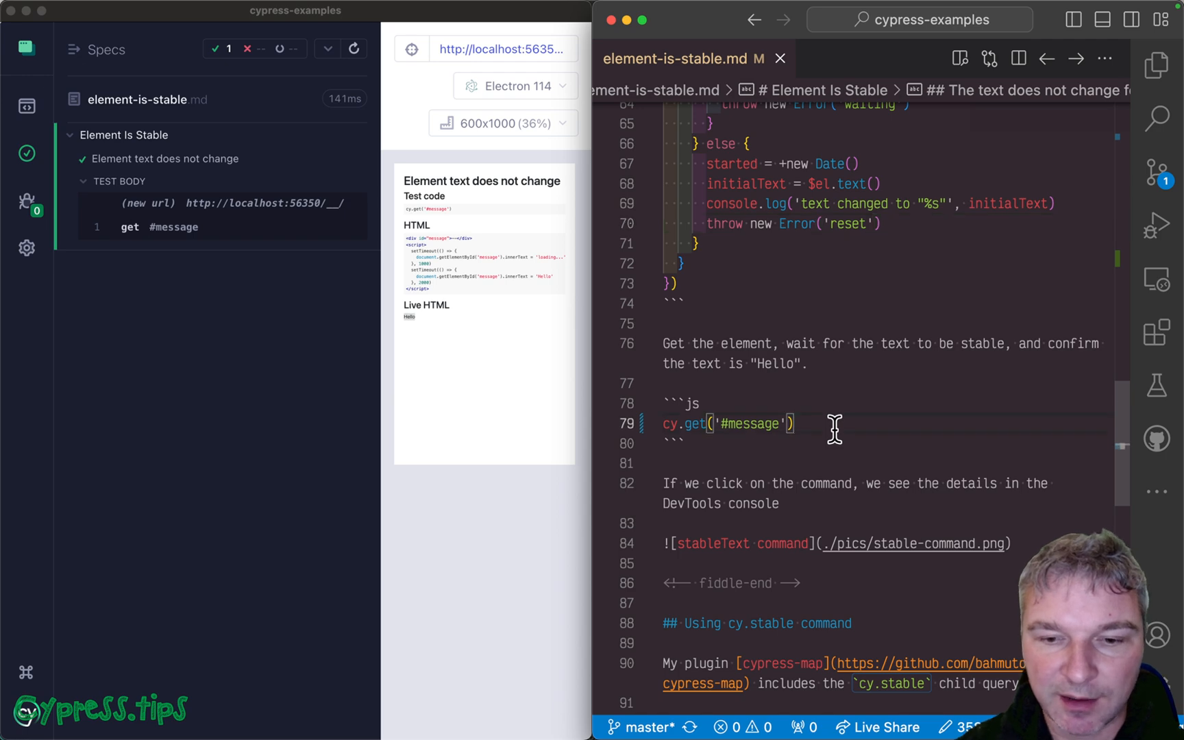
- Append .stableText to cy.get('#message') in the js block and review the rerun
type(".stableTe")
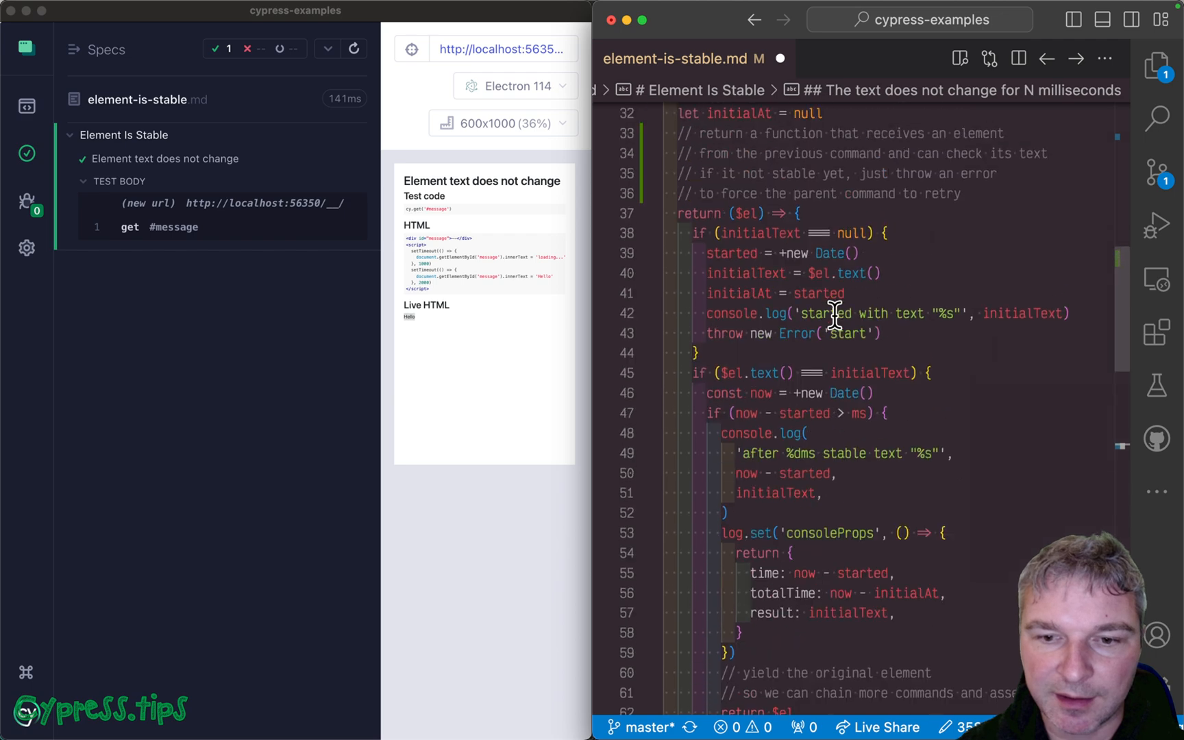
scroll("down", 3)
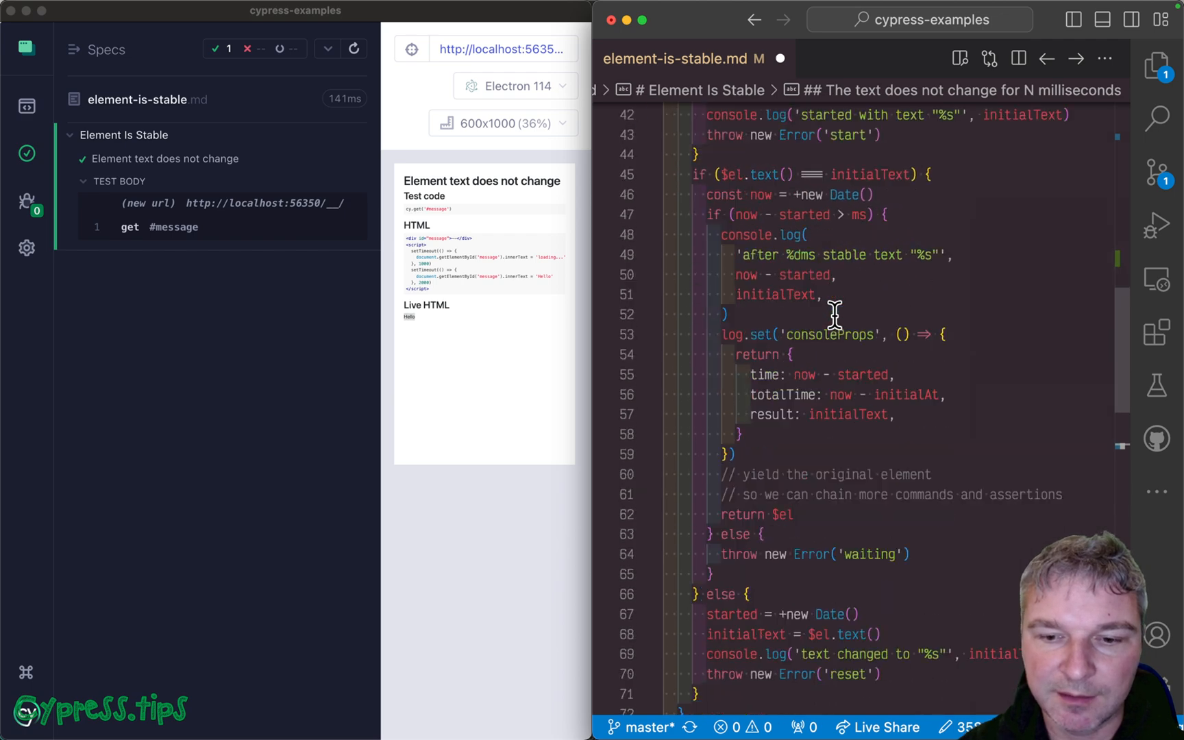
scroll("down", 3)
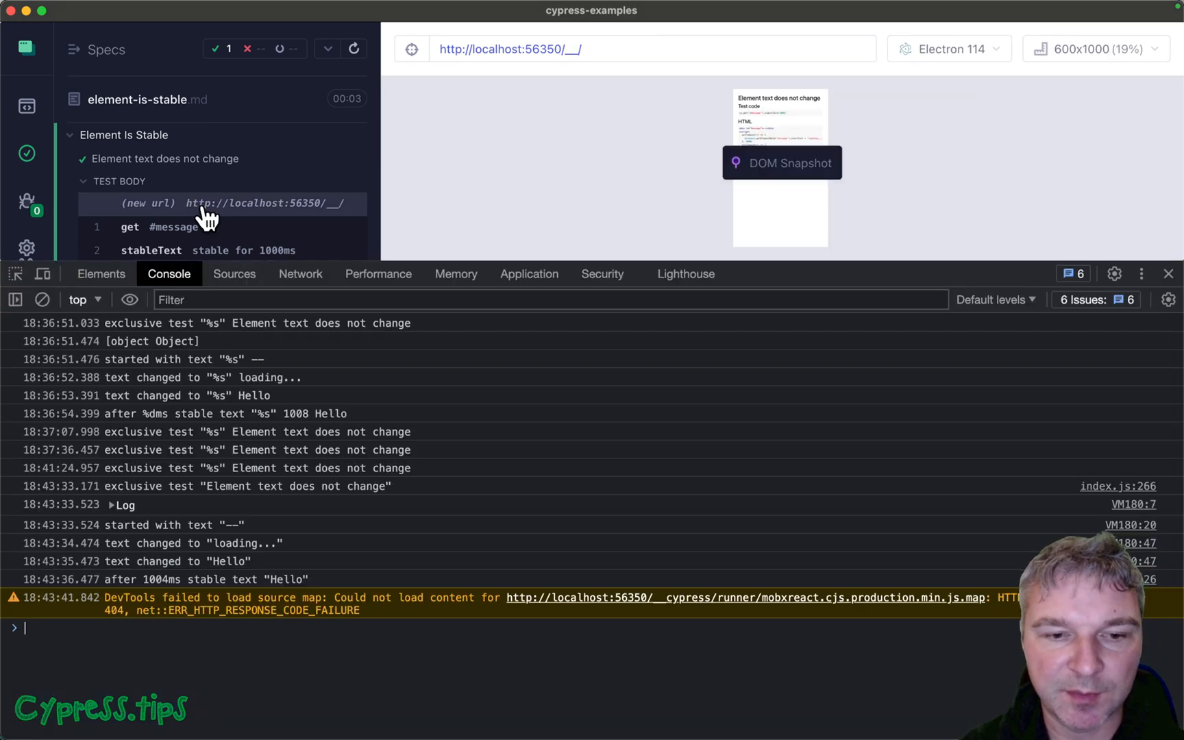
- Pin the stableText command in the Cypress command log to print its details
left_click(42, 300)
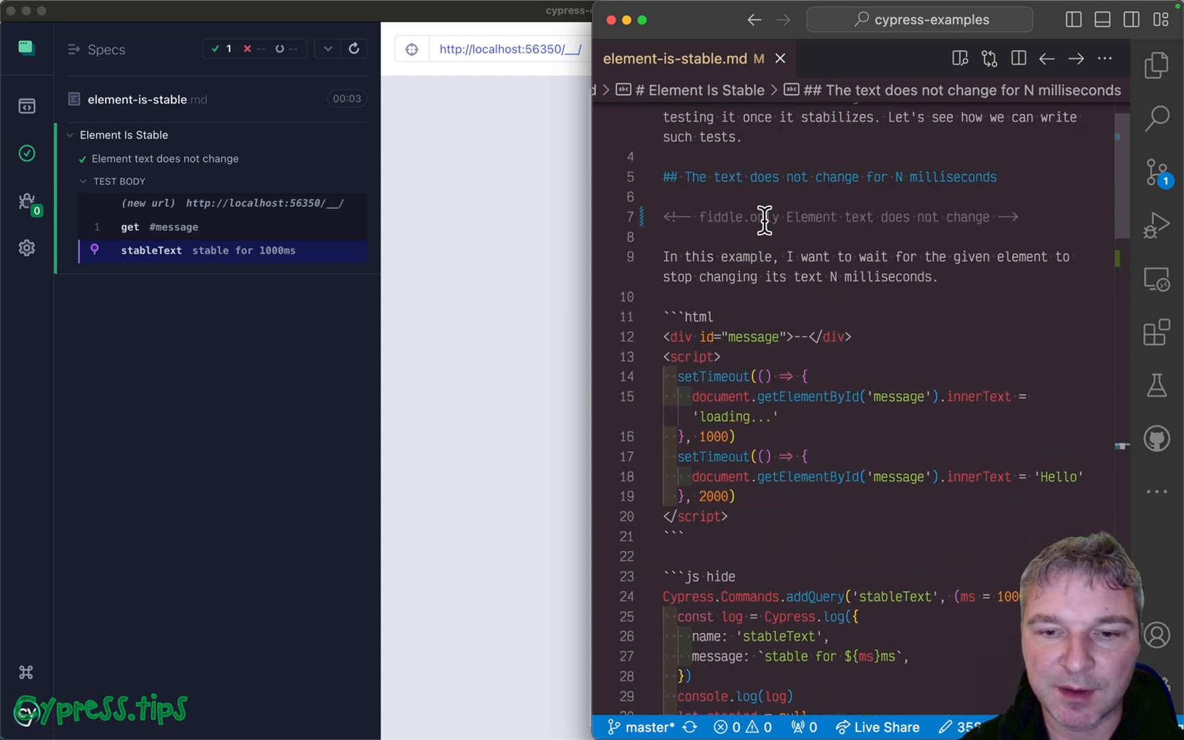
- Mark the cy.stable fiddle example with .only so only it runs
scroll("down", 3)
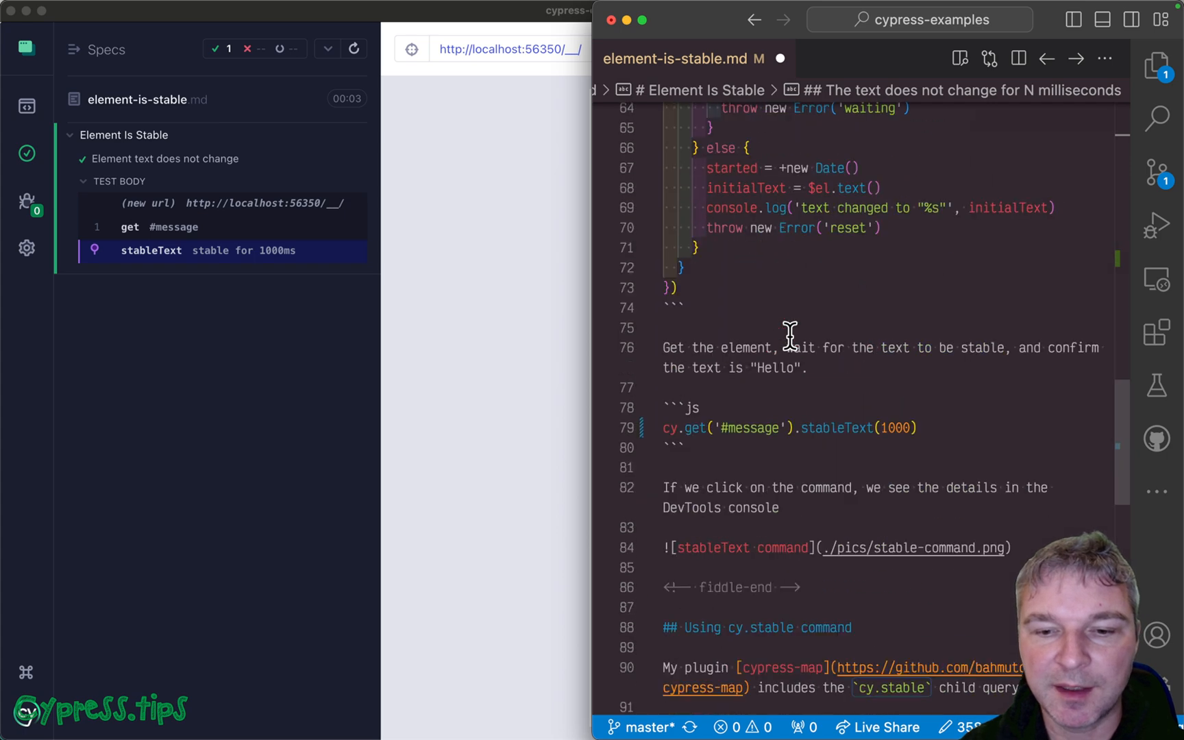
scroll("down", 3)
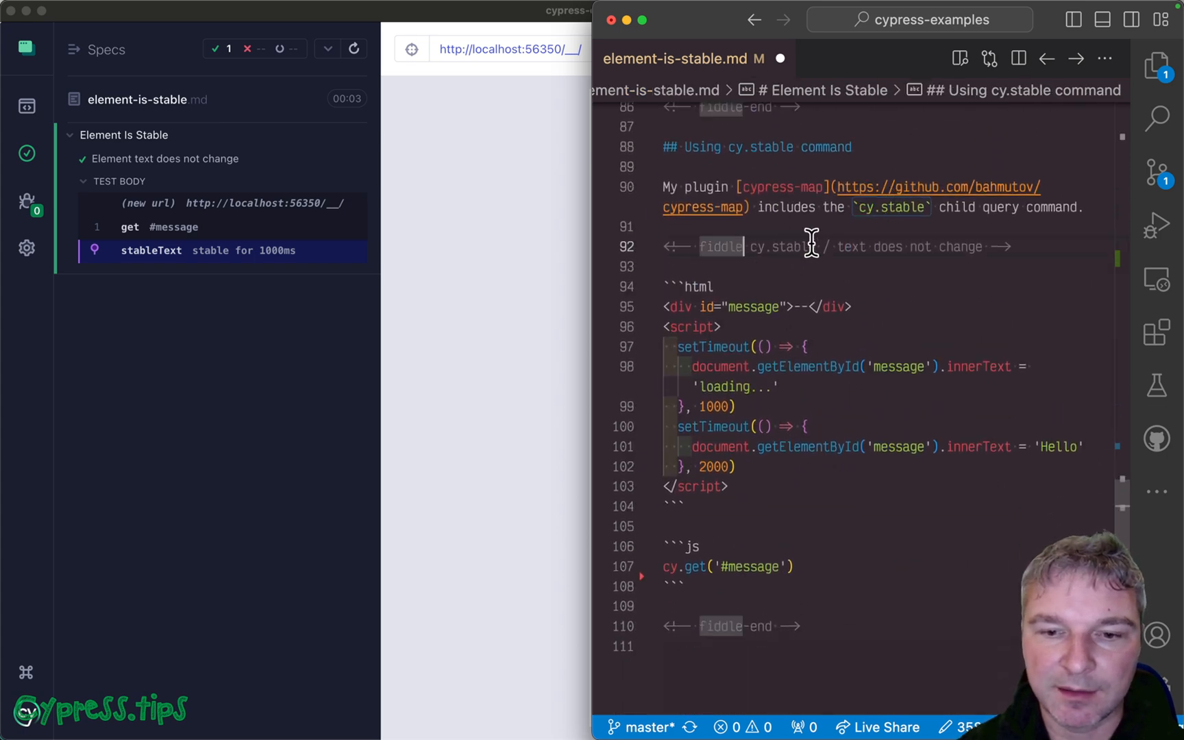
type(".only")
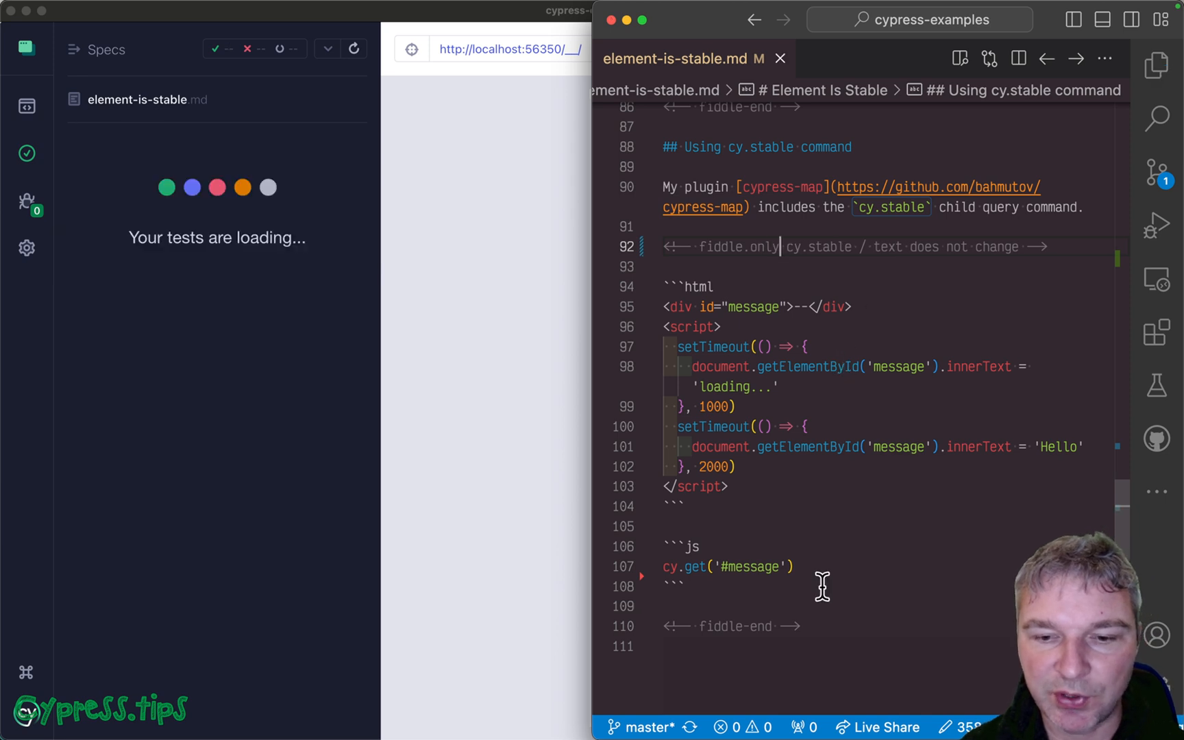
- Chain .stable('text', 500) onto cy.get('#message') in that example
type(".stble('")
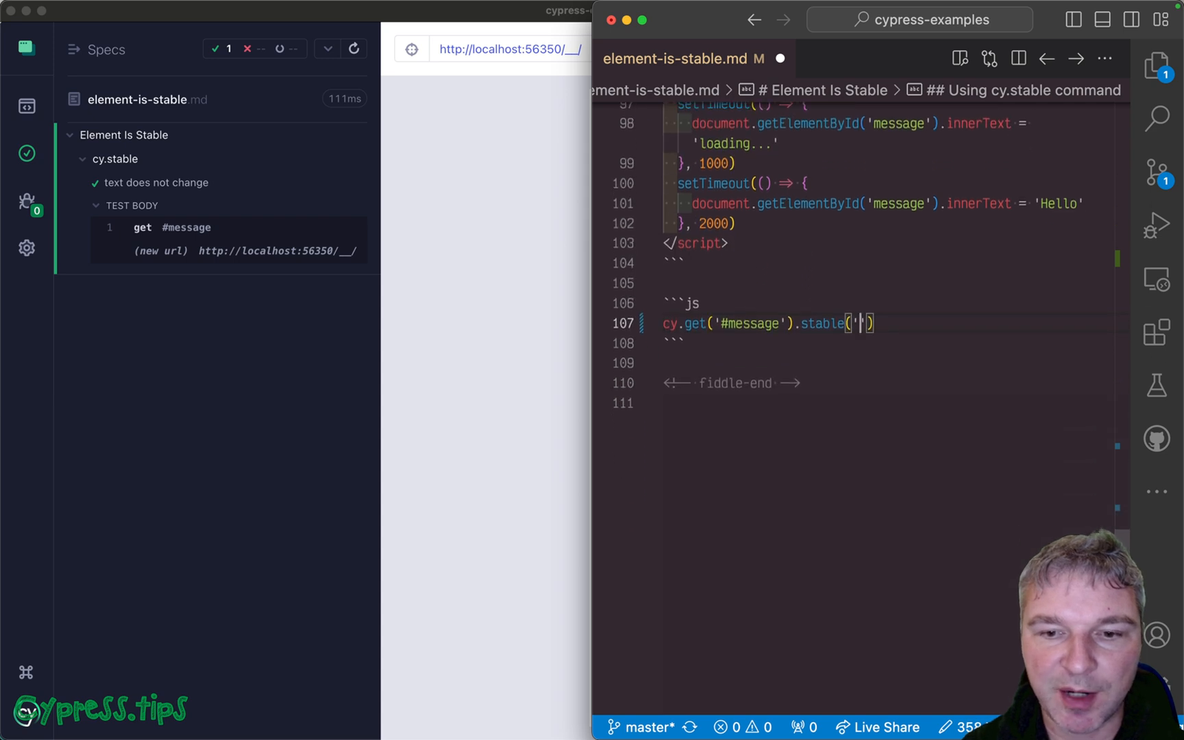
type("text")
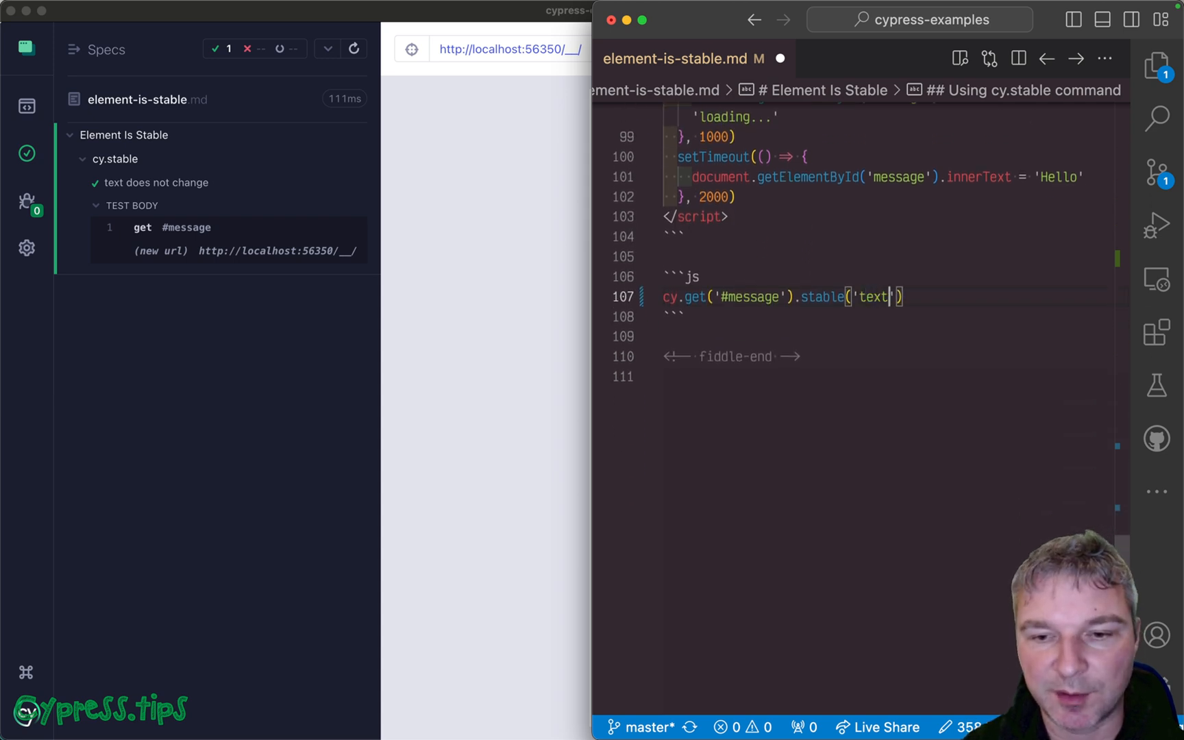
type(", 500")
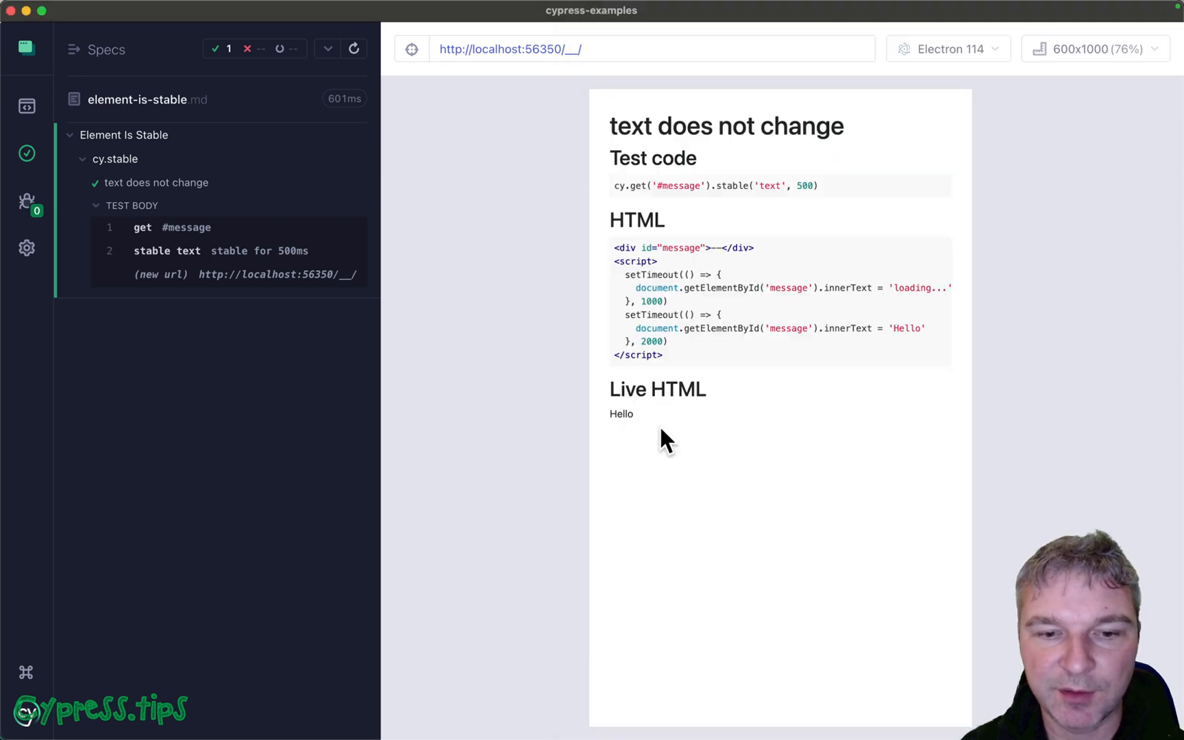
mouse_move(318, 379)
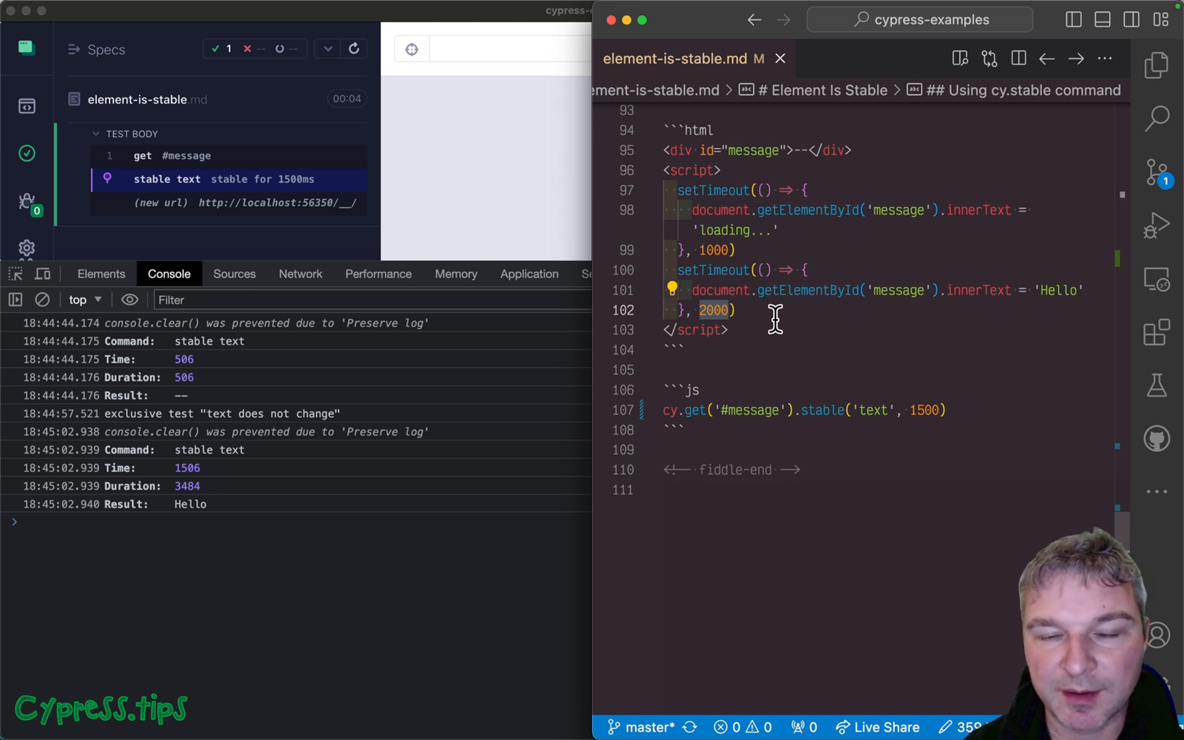
mouse_move(746, 326)
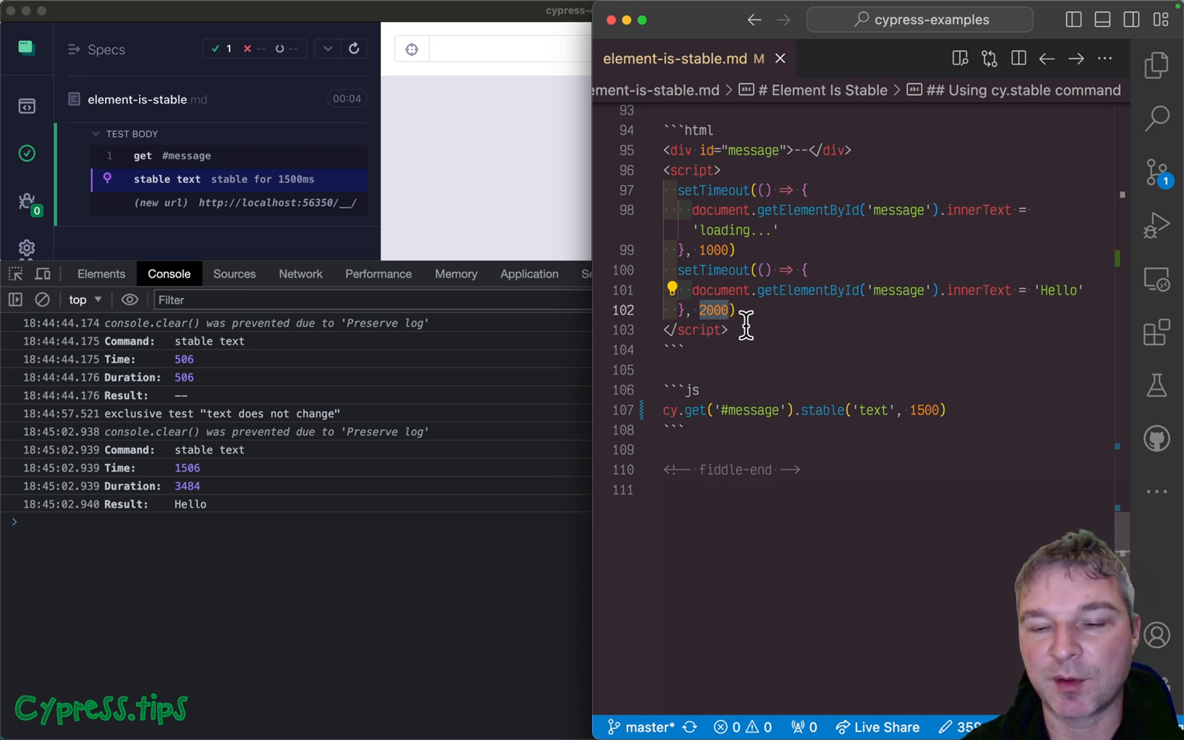
mouse_move(926, 410)
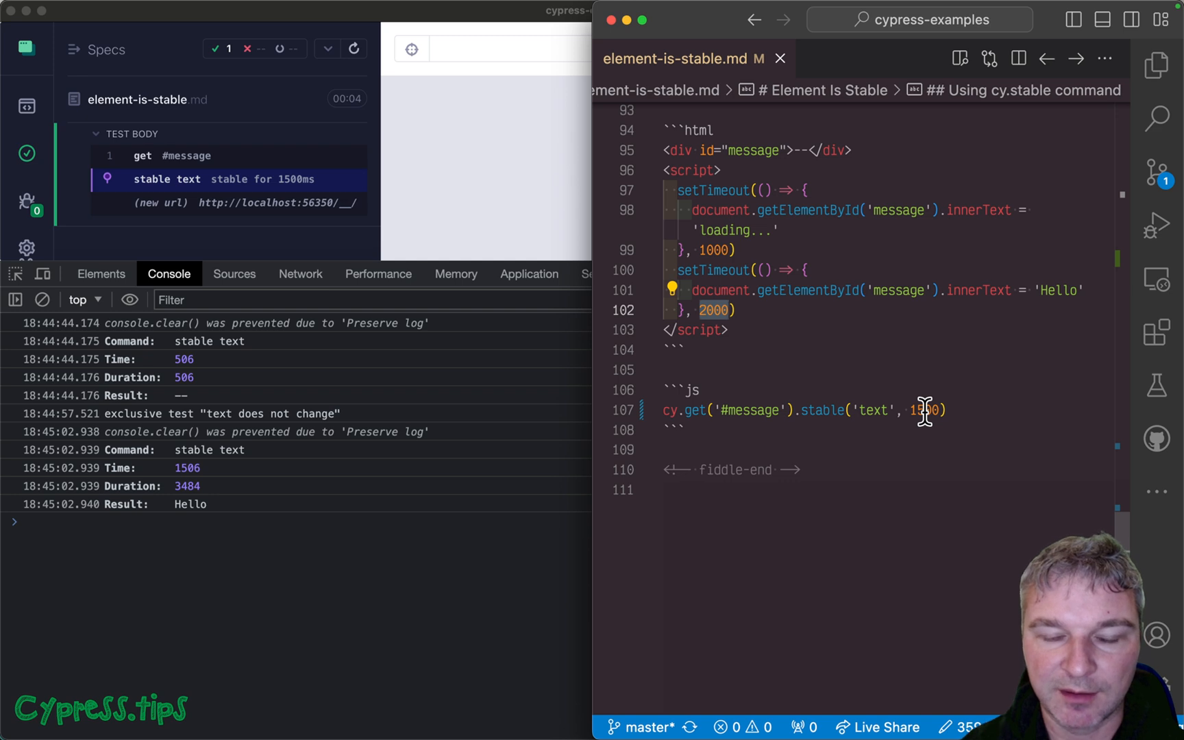
mouse_move(736, 219)
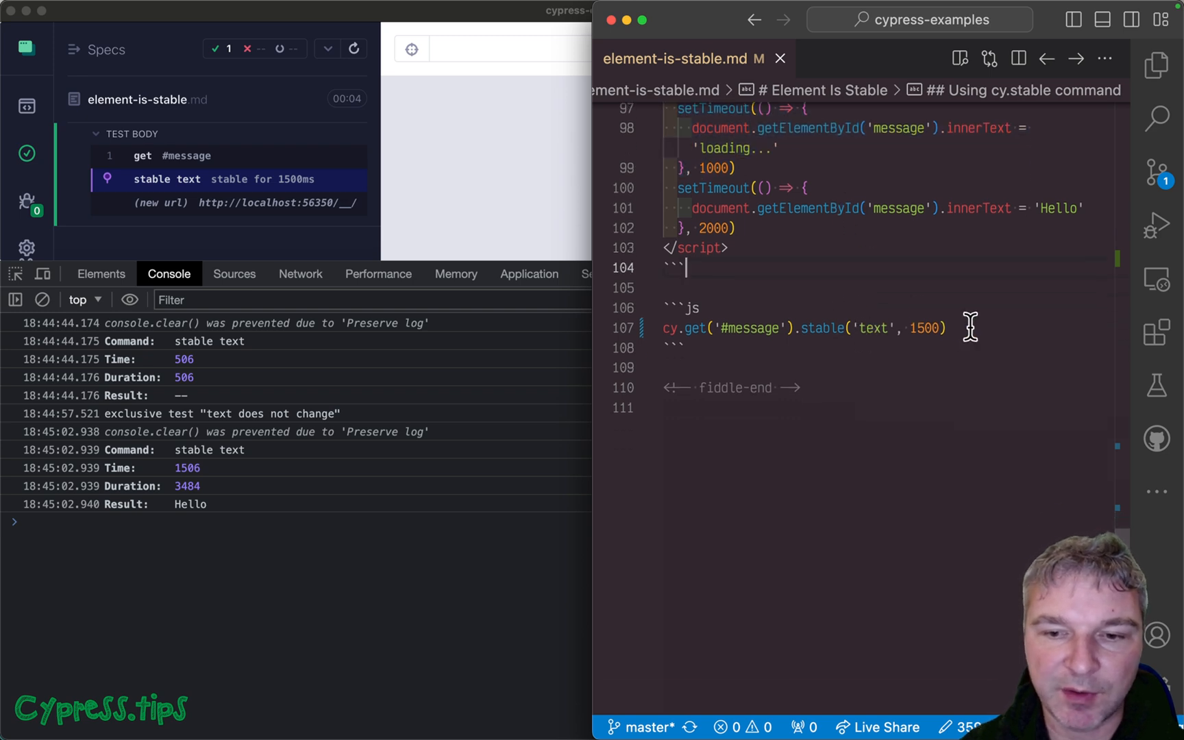
- Chain .stable('text', 1500).should('have.text', 'Hello') onto cy.get('#message')
type(".")
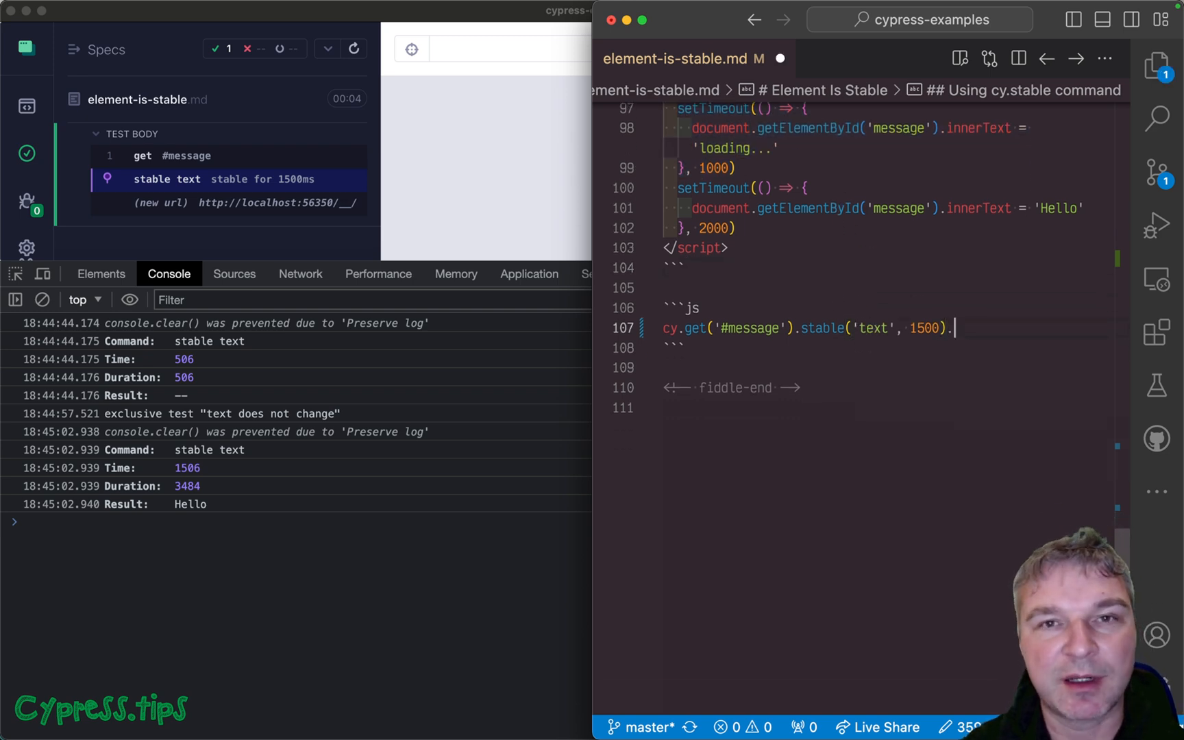
type("should('')")
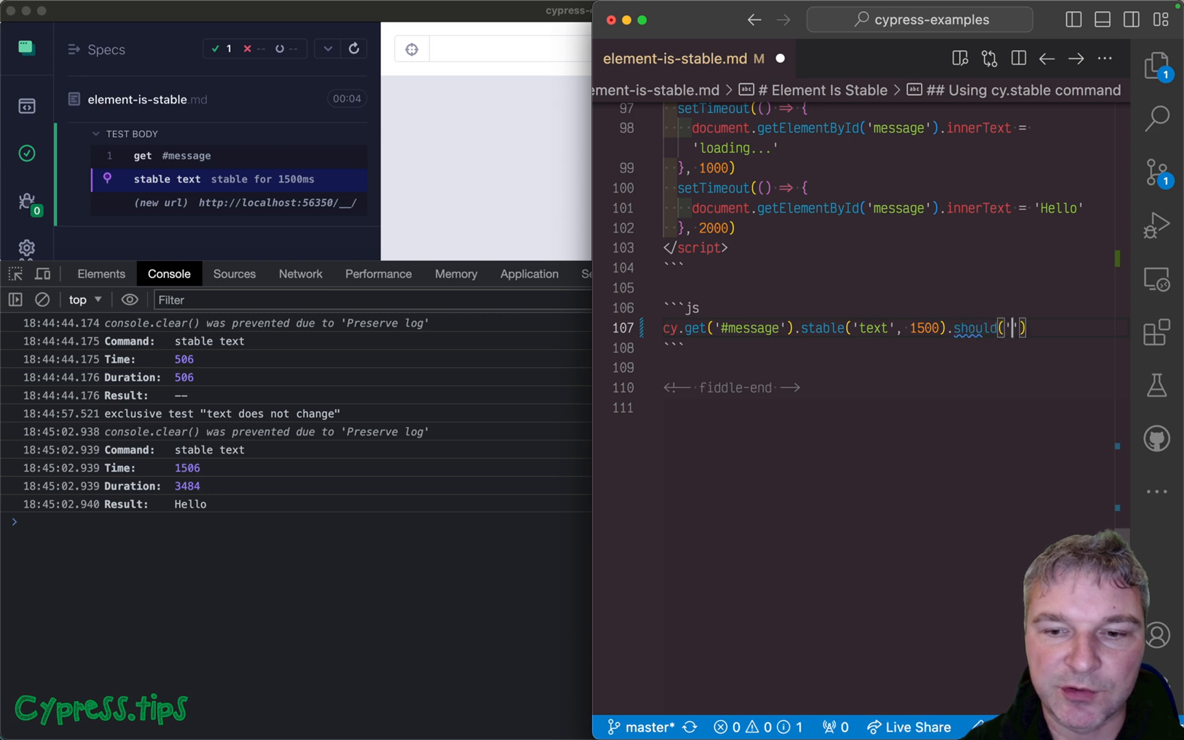
type("'have.text', 'Hello')")
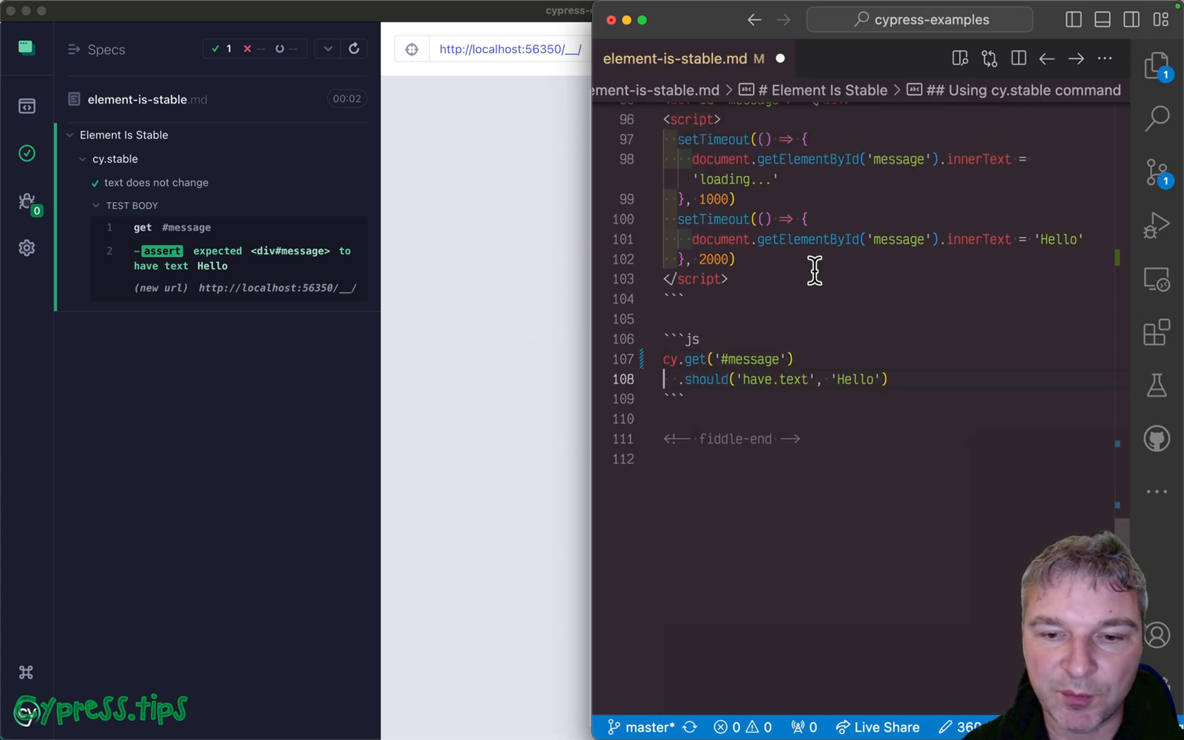
type(".stable('text', 1500)")
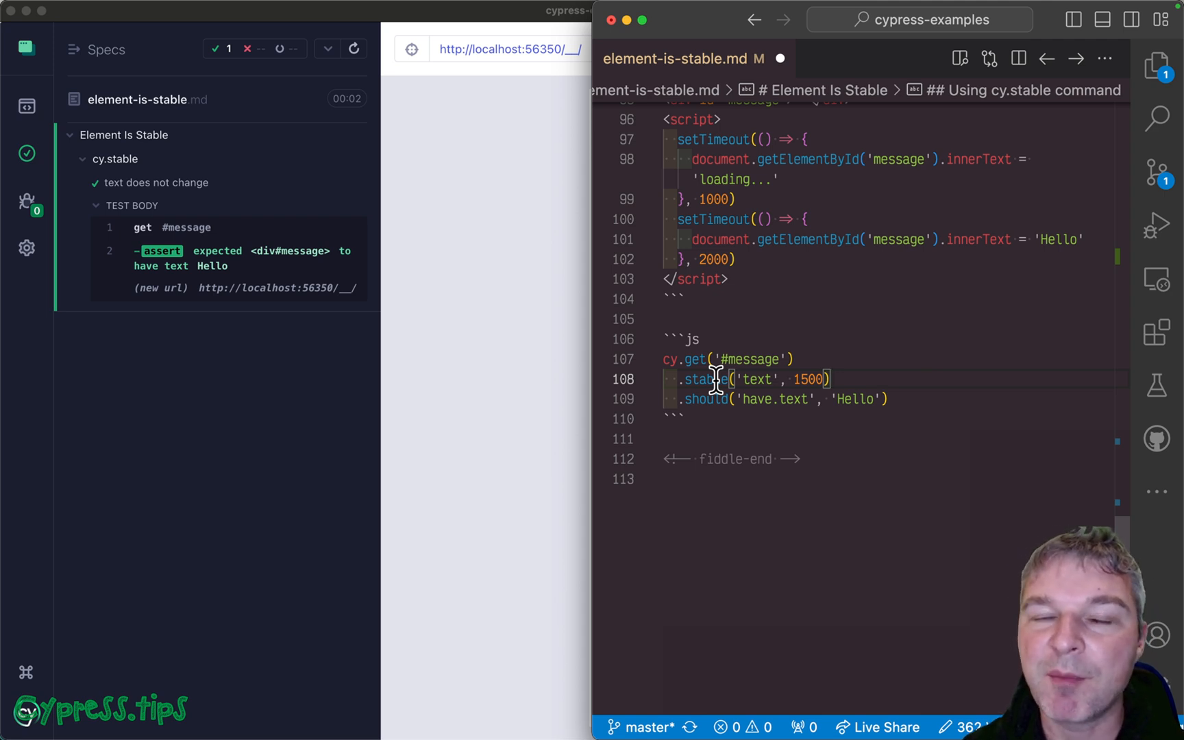
double_click(807, 378)
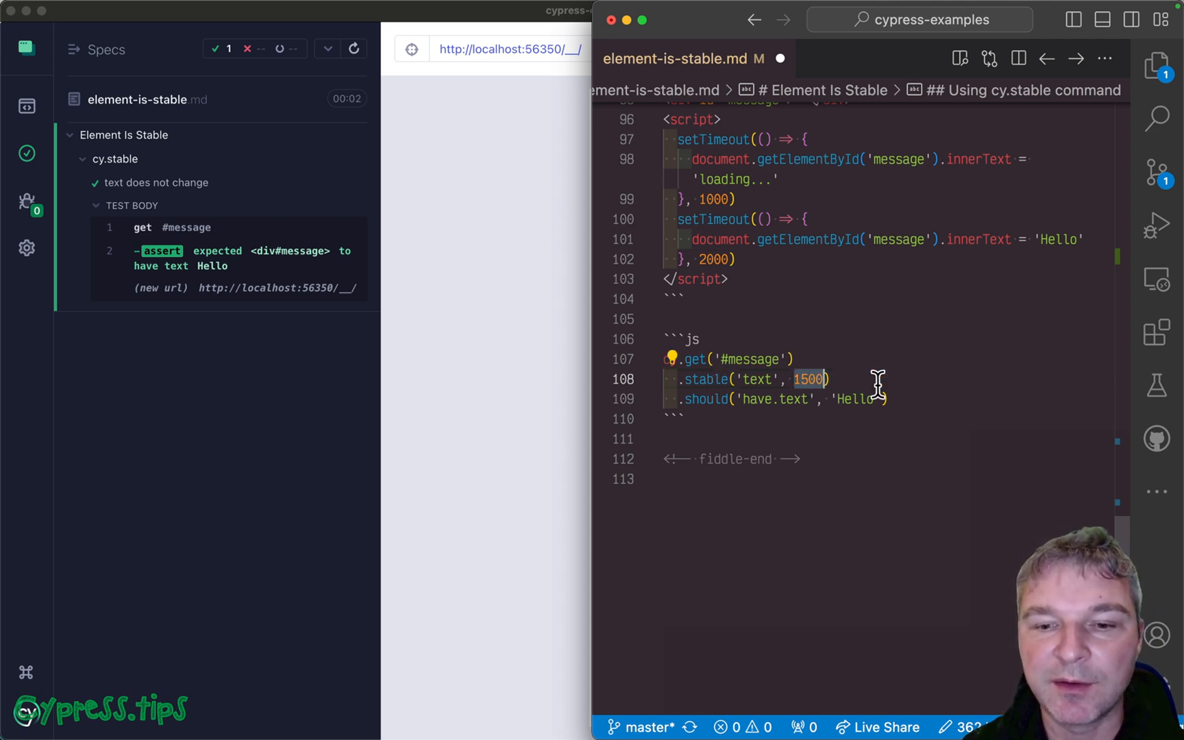
scroll("down", 3)
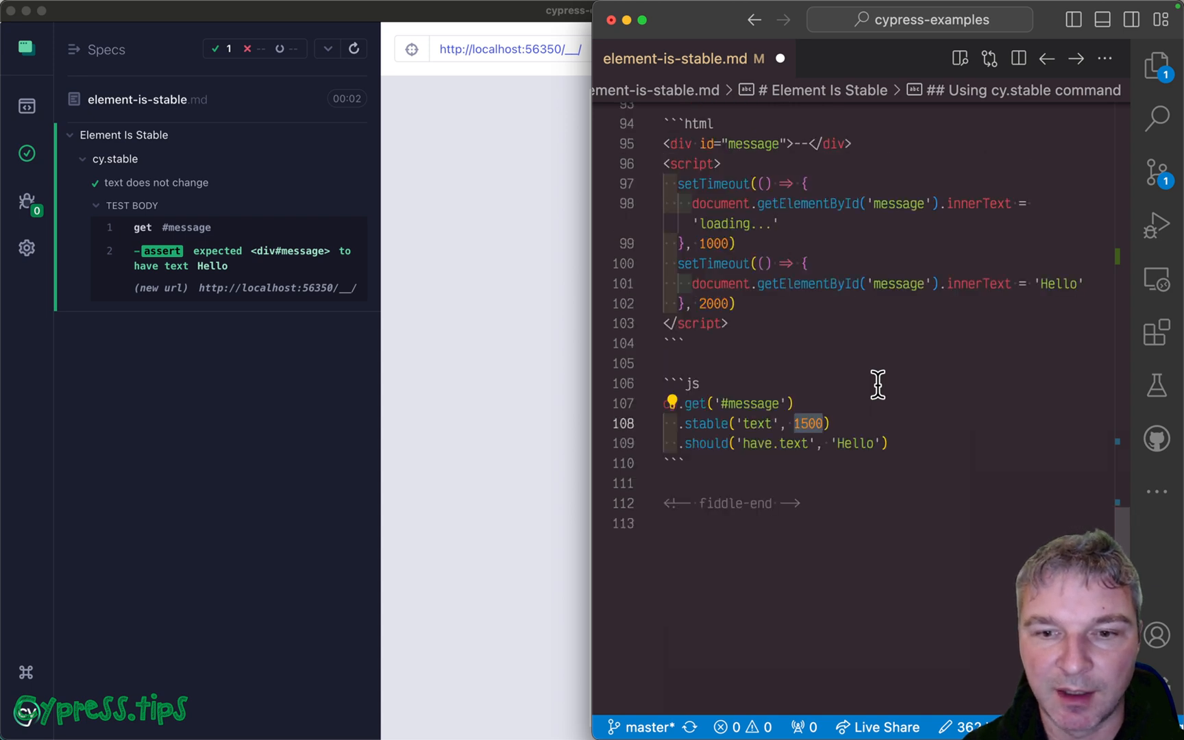